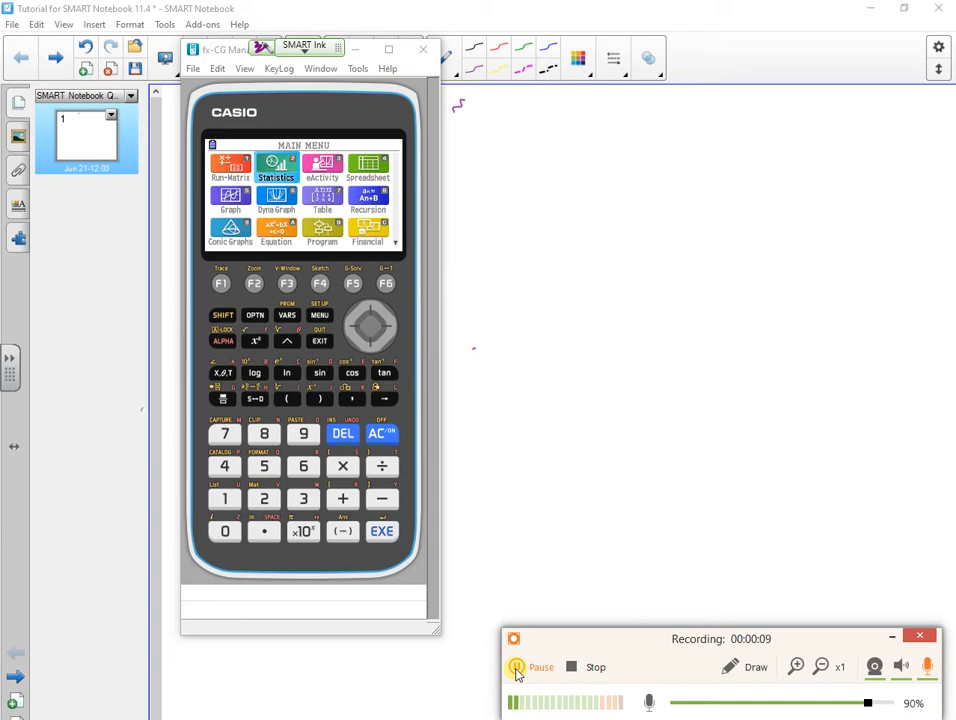
Step: Enter Statistics mode and show the normal distribution options Npd, Ncd and InvN
left_click(382, 531)
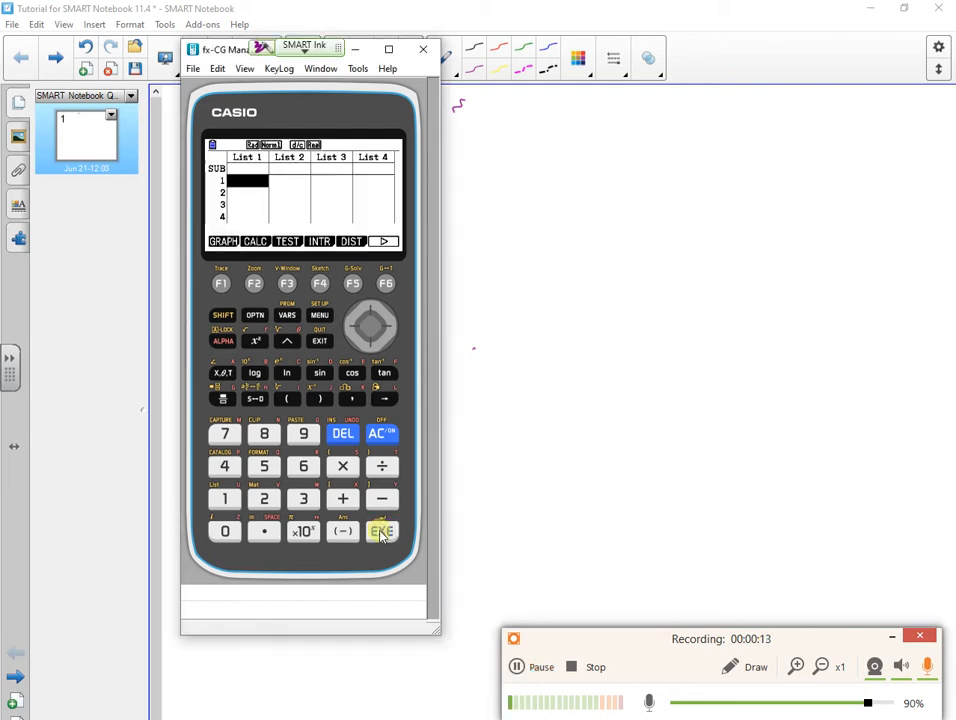
left_click(352, 283)
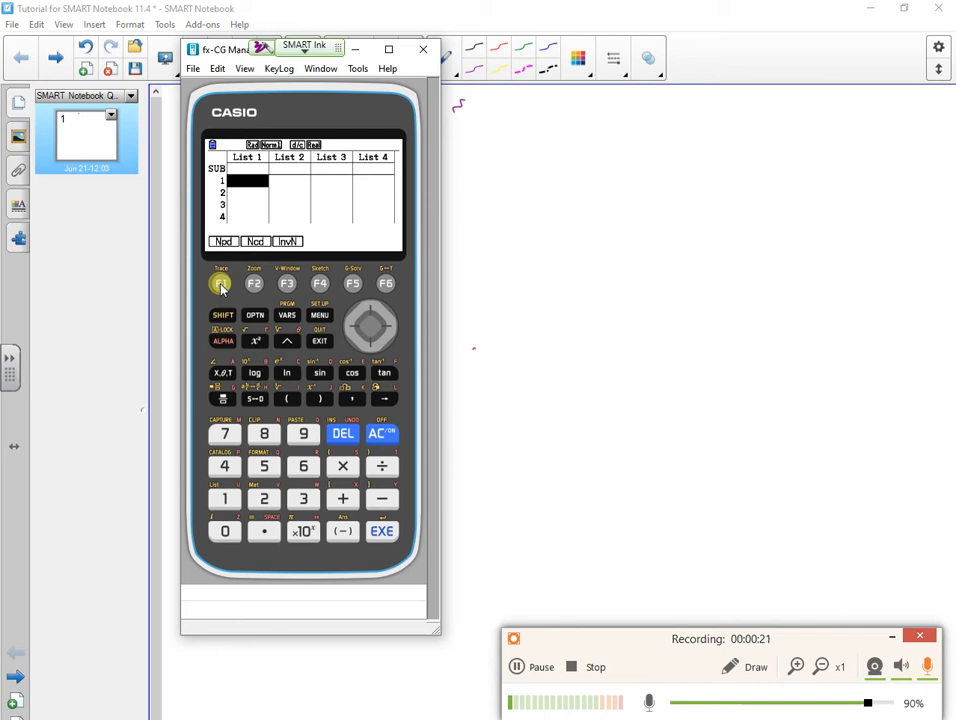
Step: View Normal P.D settings, handwrite 'List to variable', and show 1Var XList/Freq settings
left_click(220, 284)
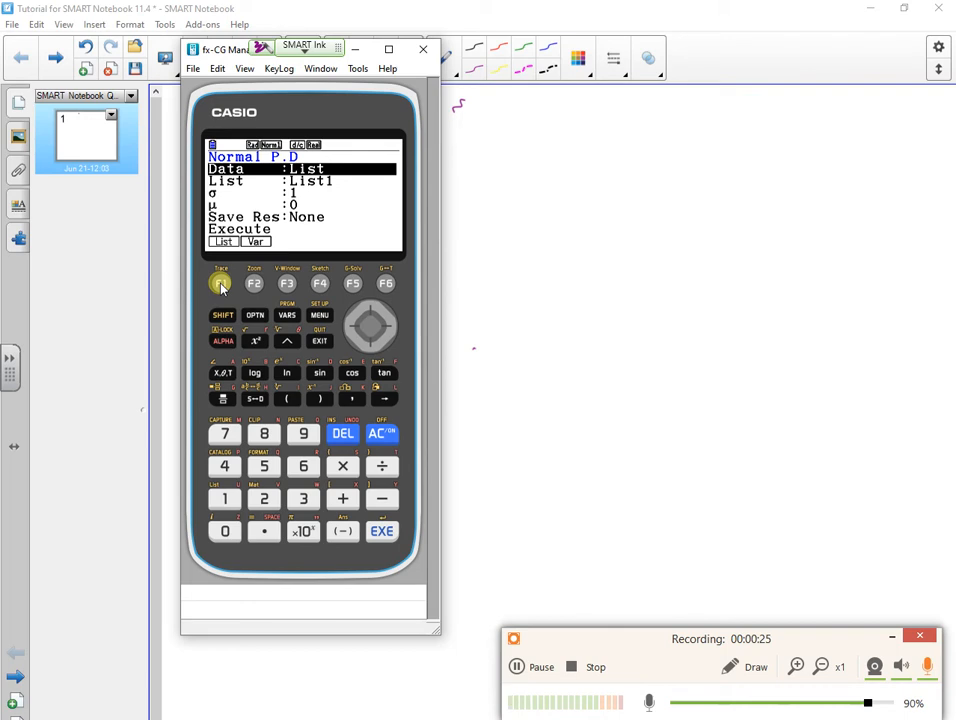
left_click_drag(485, 140, 605, 145)
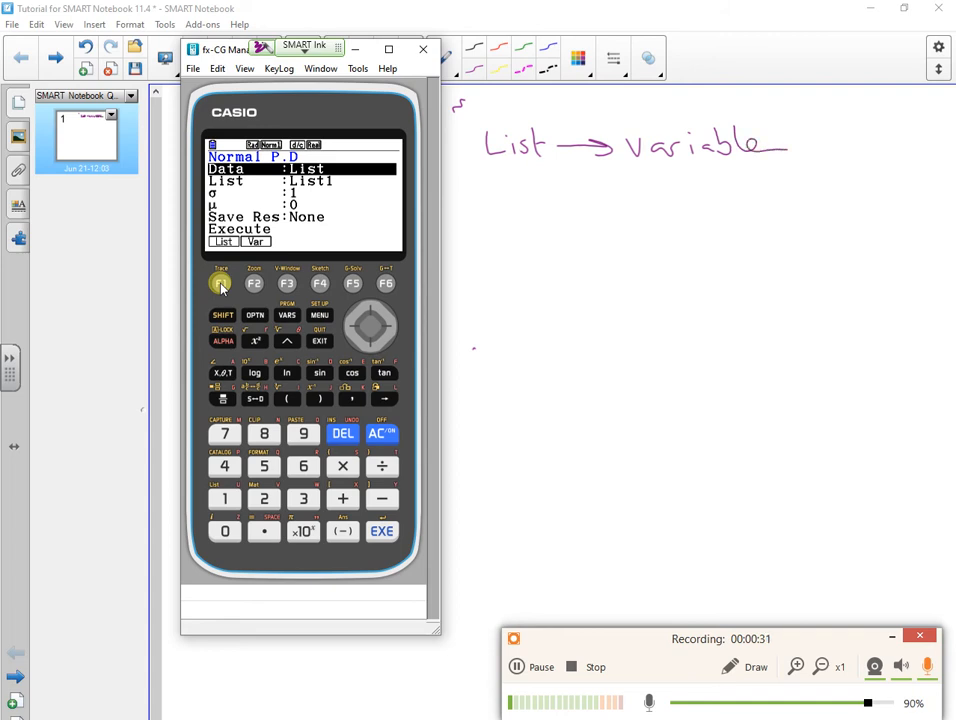
left_click(254, 283)
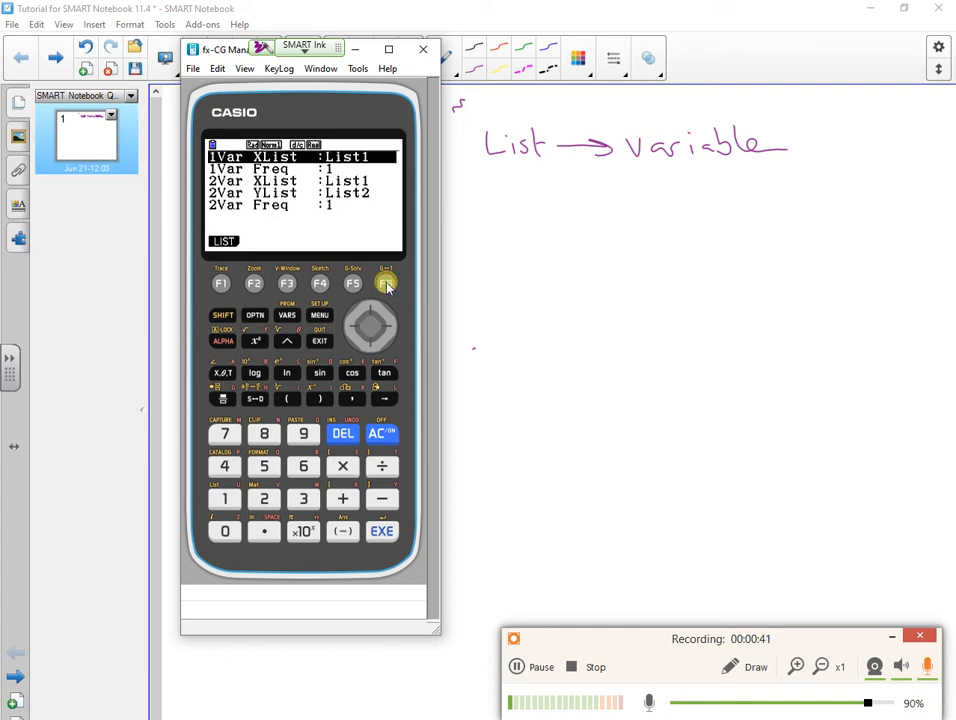
Step: Handwrite 'List1 list of data' and set 1Var Freq to List2
left_click_drag(500, 220, 525, 245)
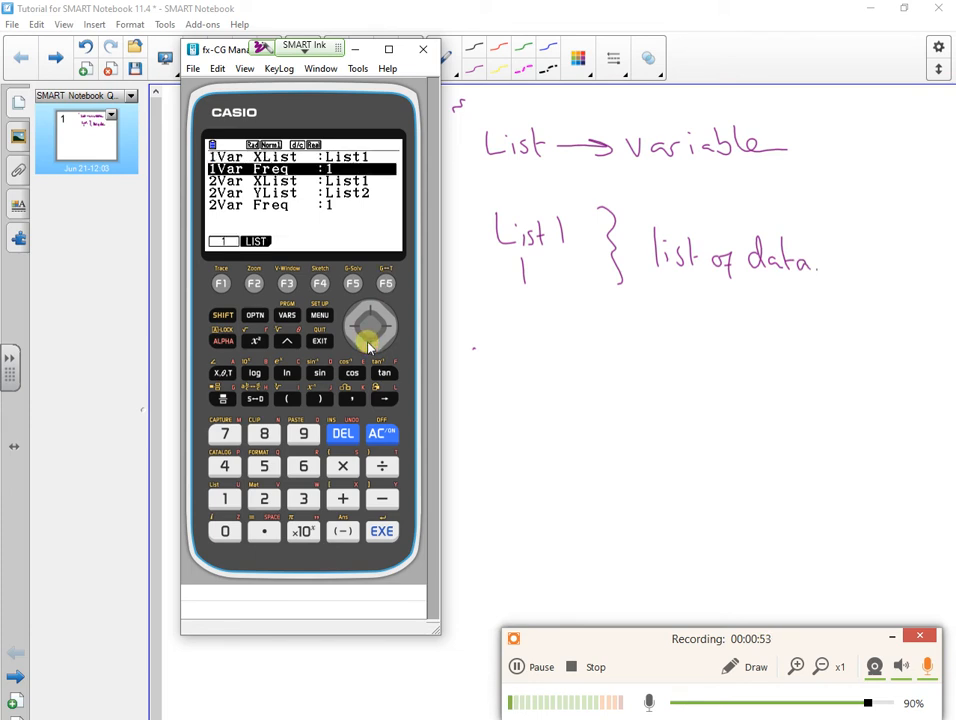
left_click(263, 499)
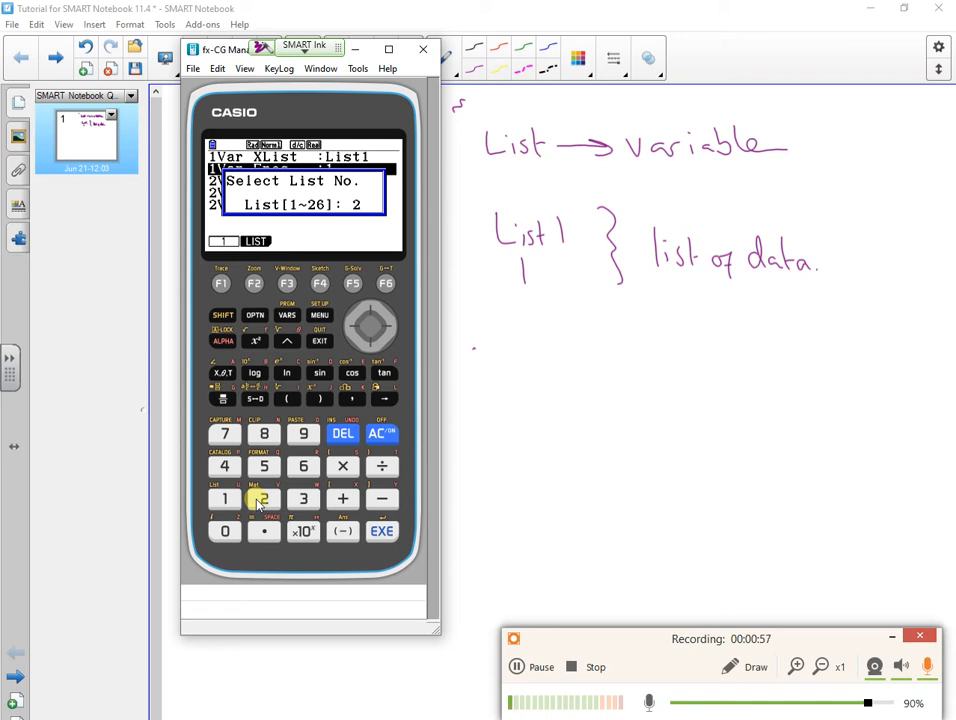
left_click(381, 531)
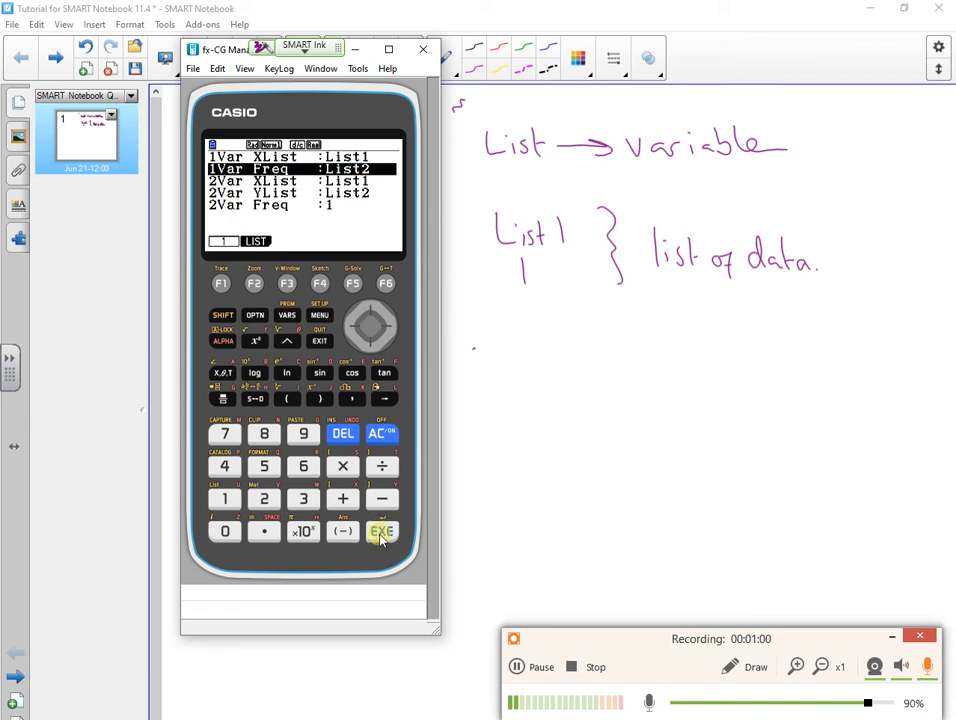
Step: Handwrite 'List1 List2 Freq table' and '1s in list 2' beside the calculator
left_click_drag(475, 345, 525, 345)
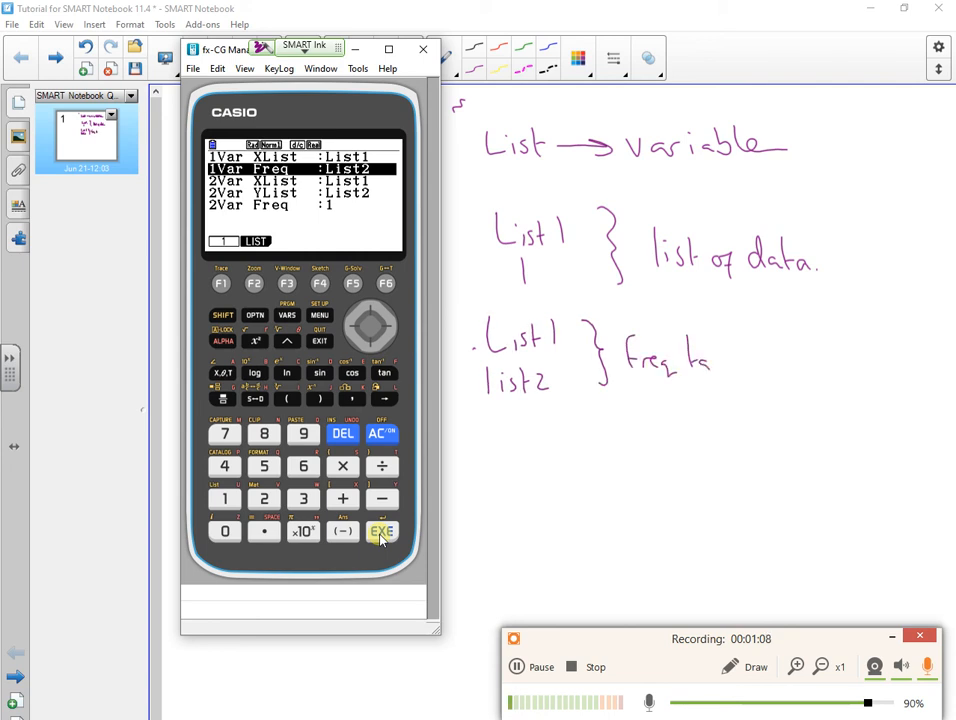
type("table")
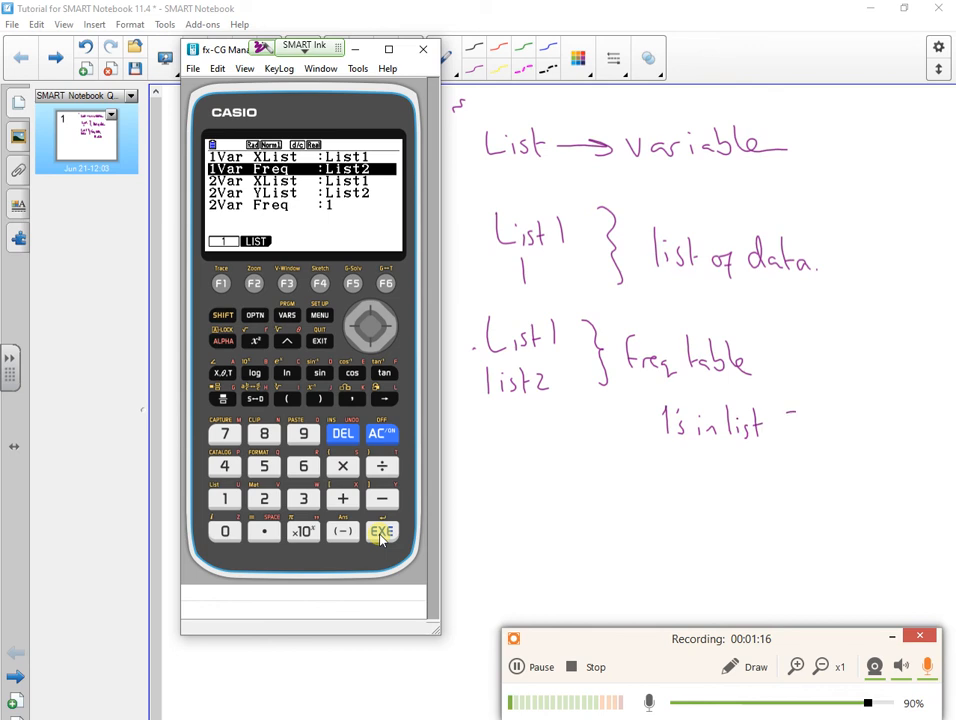
type("2.")
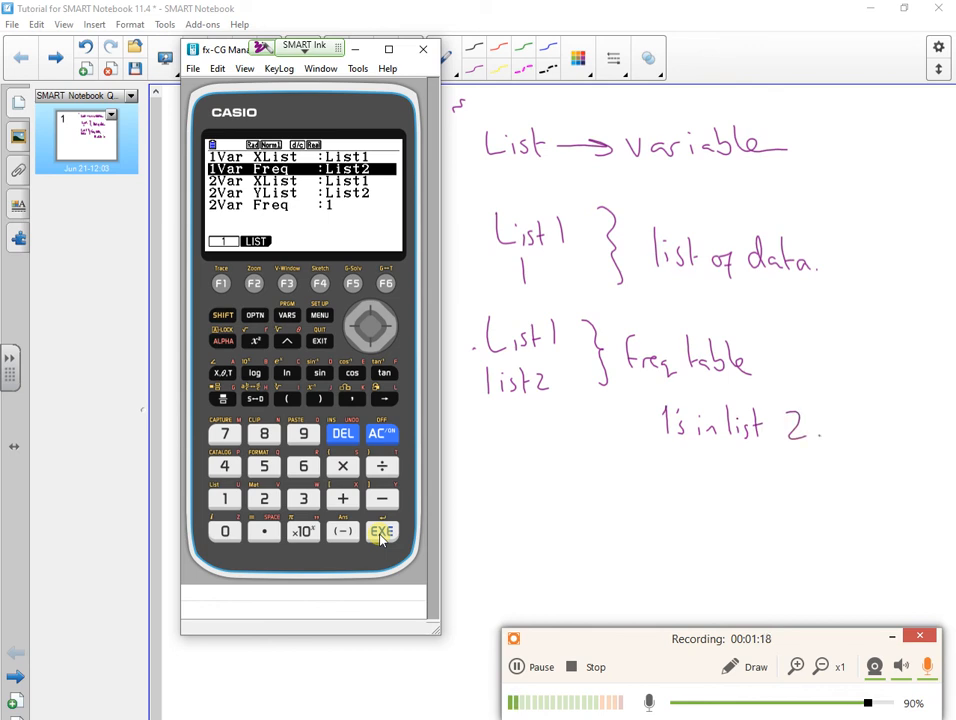